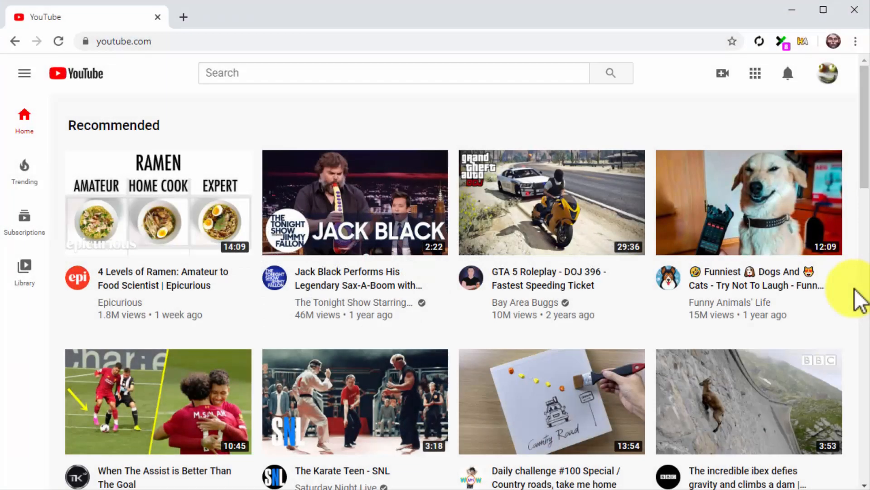
{"action": "mouse_move", "coordinate": [827, 166]}
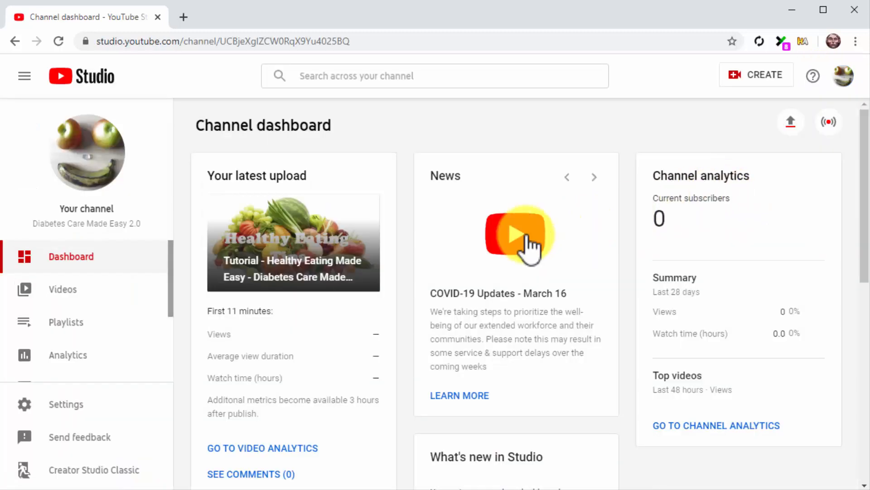
Step: From the Videos list, promote the Mar 24 Healthy Eating tutorial video as an ad
{"action": "left_click", "coordinate": [63, 289]}
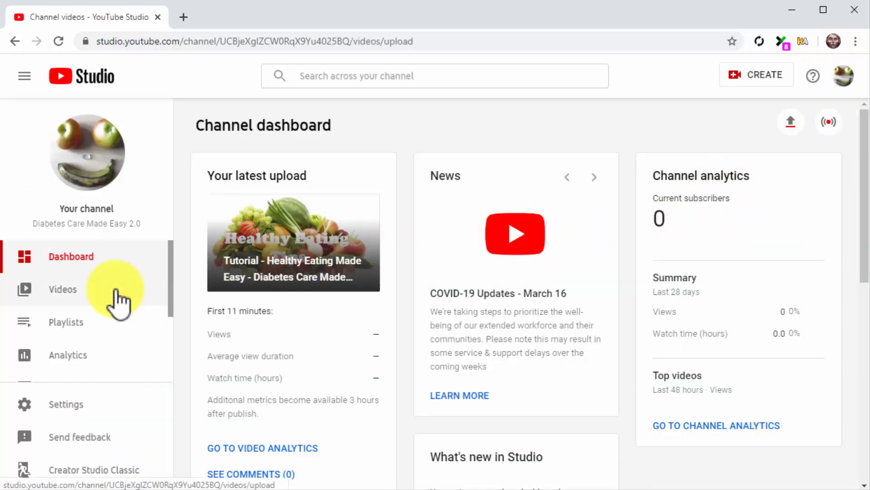
{"action": "left_click", "coordinate": [63, 288]}
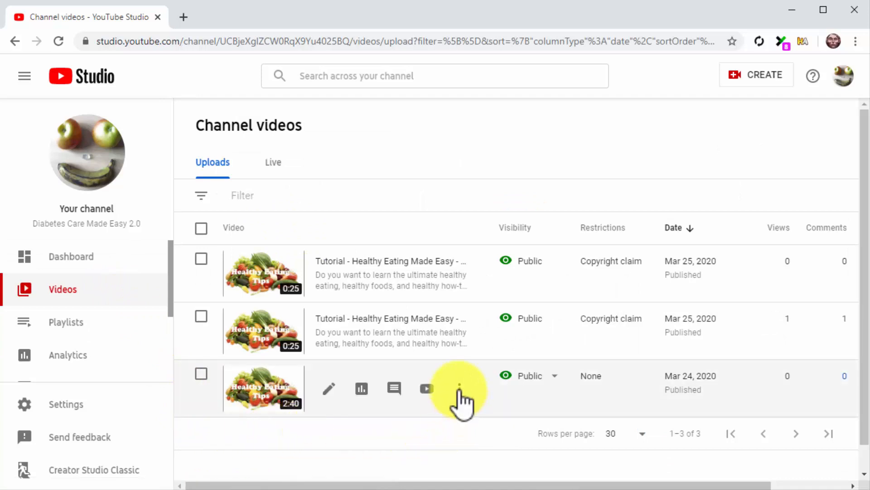
{"action": "left_click", "coordinate": [458, 388]}
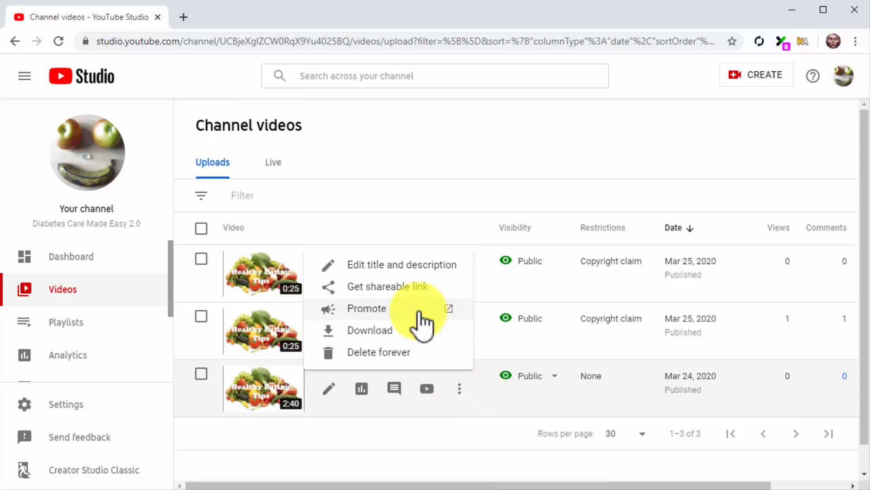
{"action": "left_click", "coordinate": [367, 309]}
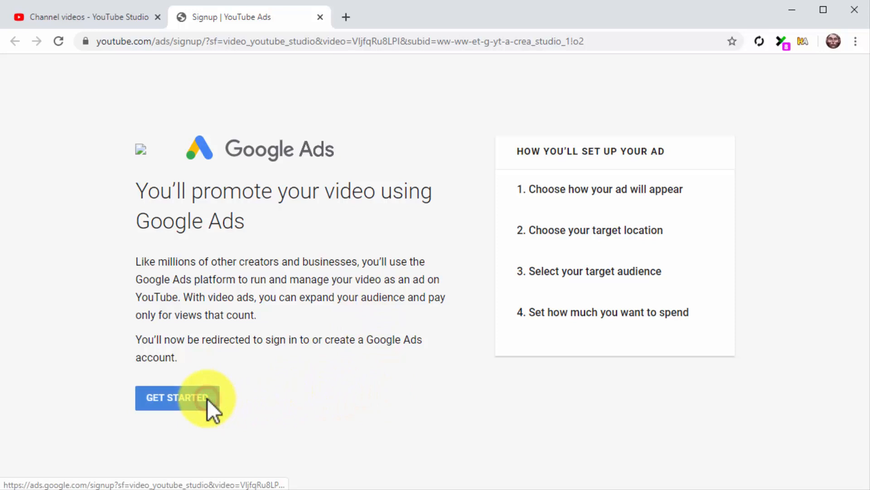
Step: Get Started on the YouTube Ads signup and land on the Google Ads campaigns overview
{"action": "left_click", "coordinate": [176, 397]}
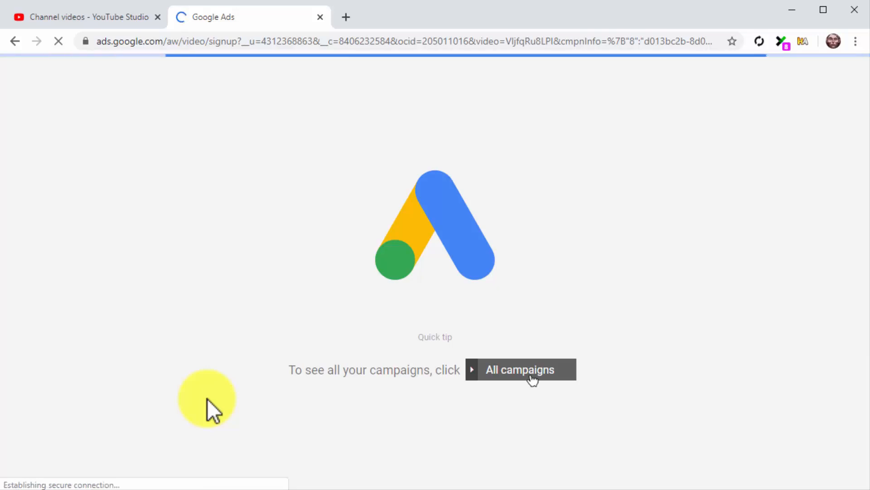
{"action": "left_click", "coordinate": [520, 369]}
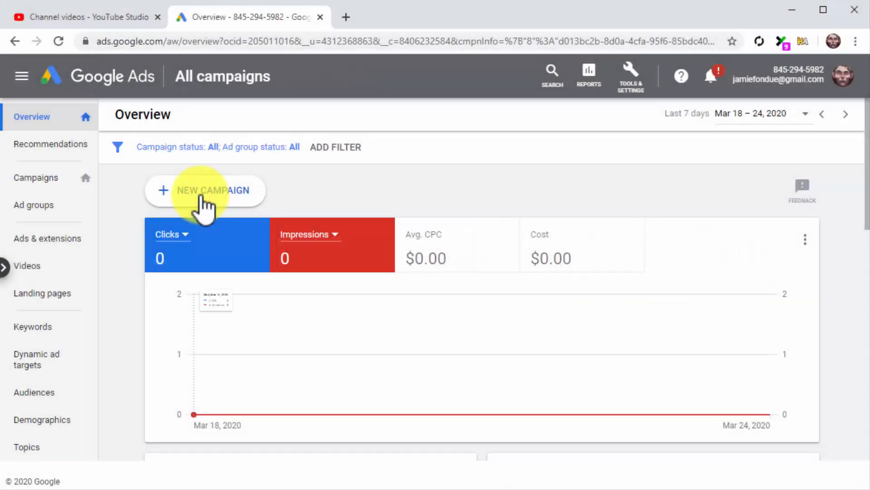
Step: Start a new Video campaign with the Custom video campaign subtype and continue to its settings
{"action": "left_click", "coordinate": [204, 189]}
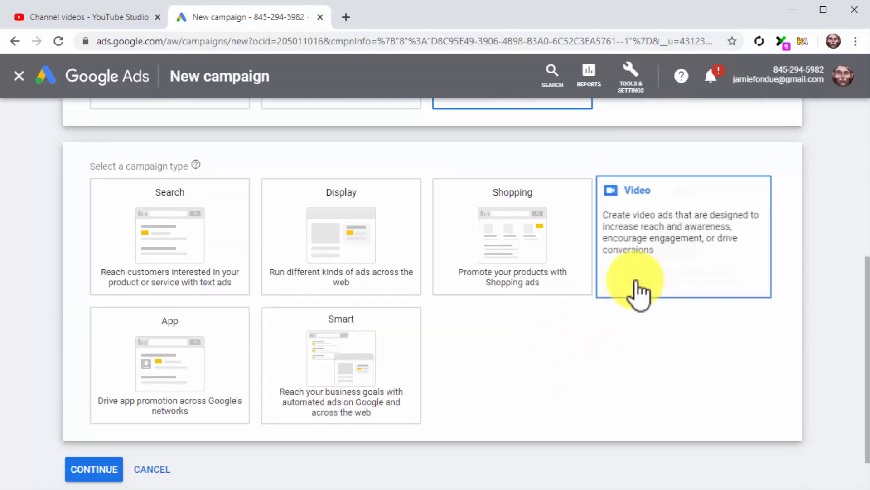
{"action": "left_click", "coordinate": [682, 236]}
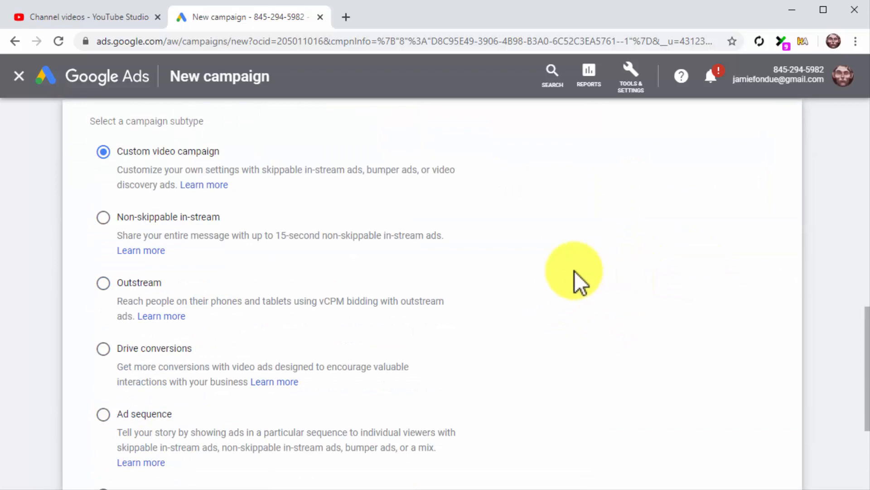
{"action": "left_click", "coordinate": [103, 151]}
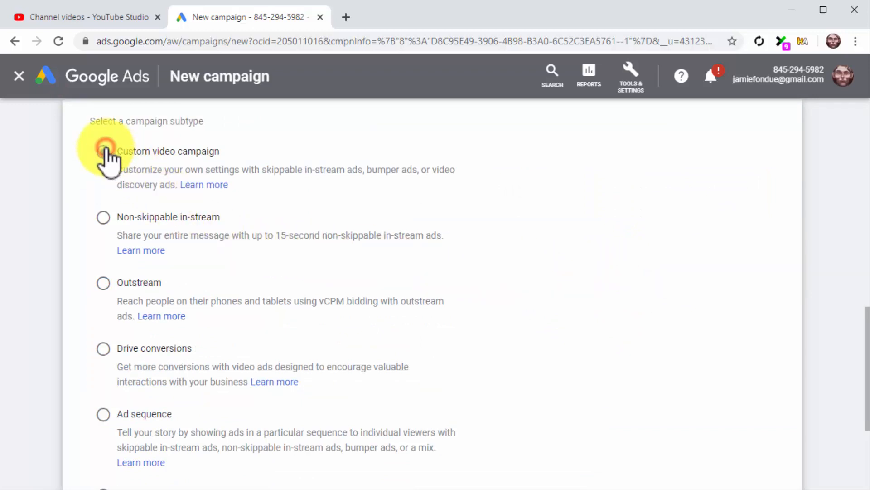
{"action": "scroll", "scroll_direction": "down", "scroll_amount": 3}
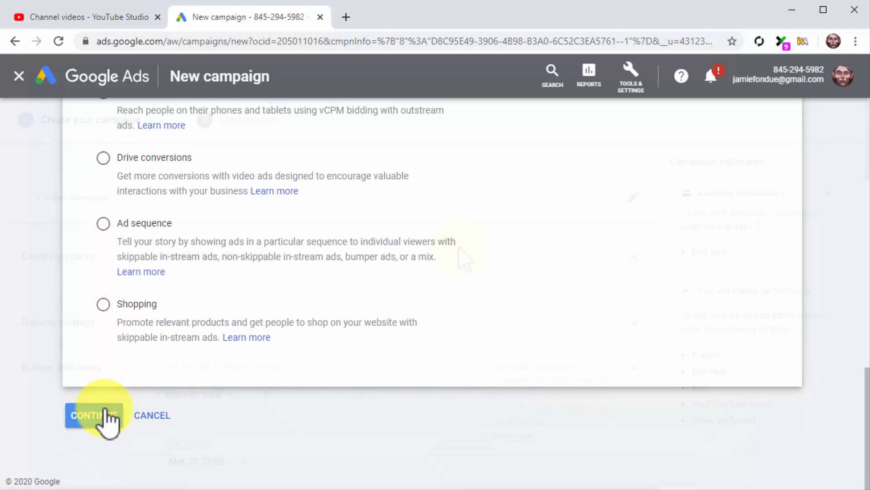
{"action": "left_click", "coordinate": [92, 415]}
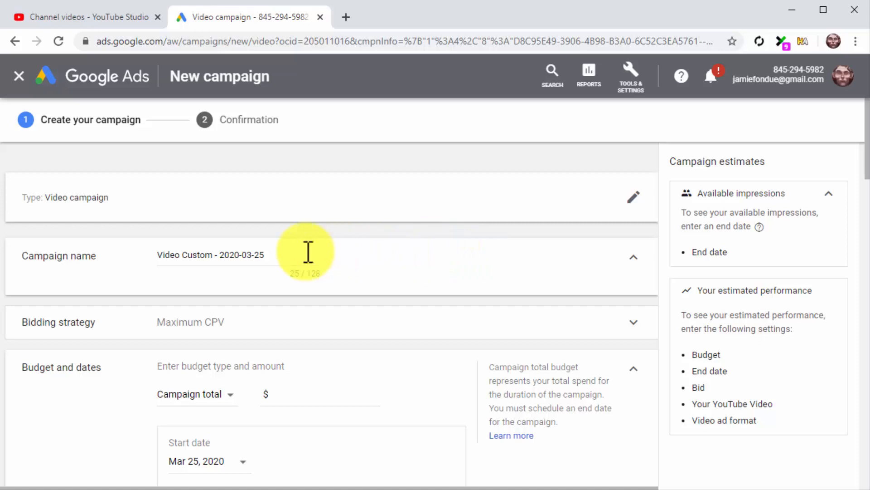
Step: Name the campaign 'Custom YouTube Ad Campaign'
{"action": "left_click", "coordinate": [250, 255]}
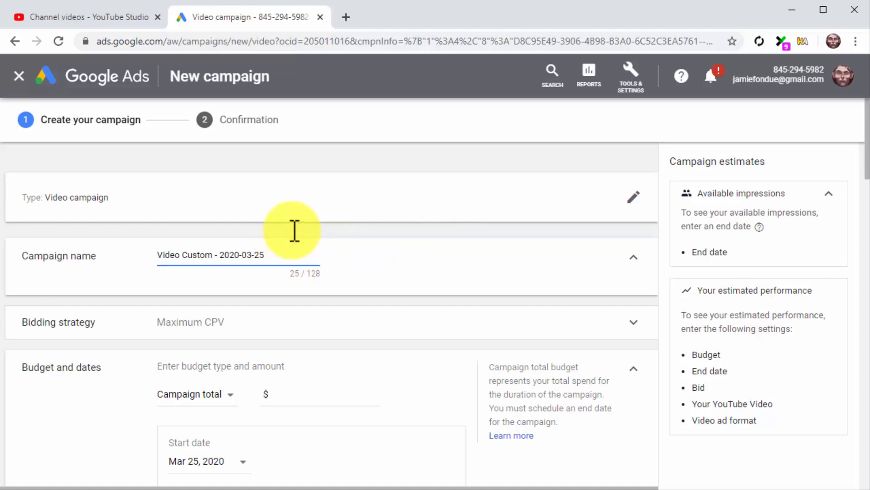
{"action": "type", "text": "Custom YouTube Ad Campaign"}
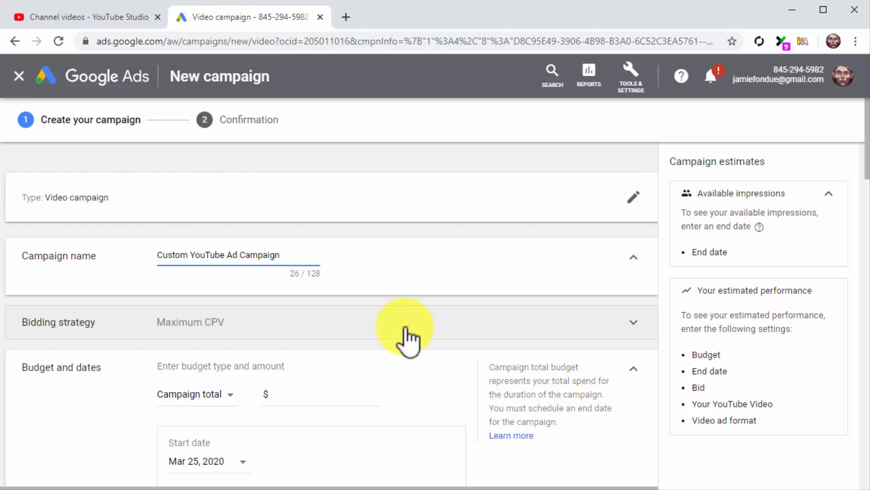
{"action": "scroll", "scroll_direction": "down", "scroll_amount": 3}
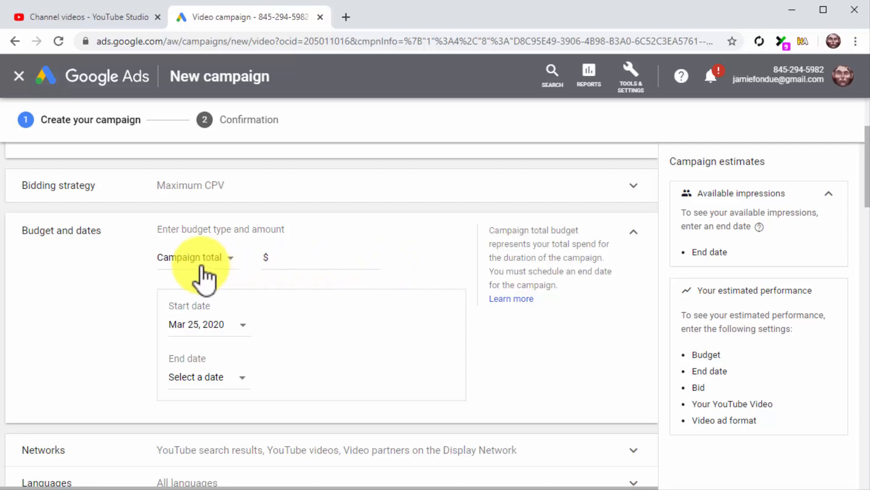
Step: Switch the budget from Campaign total to Daily and set it to 5.00
{"action": "left_click", "coordinate": [194, 256]}
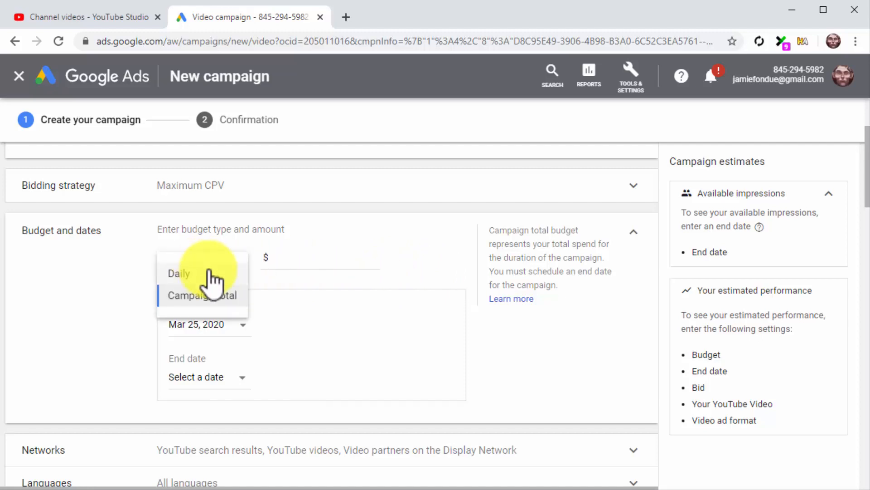
{"action": "left_click", "coordinate": [179, 272]}
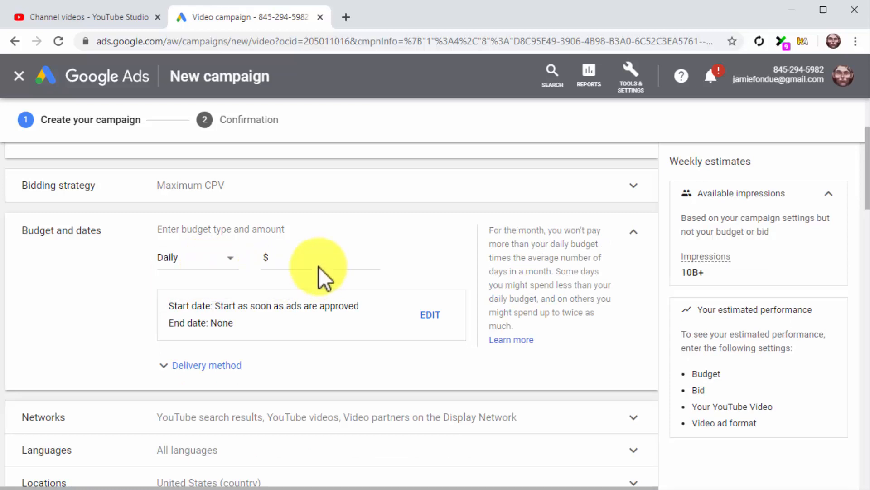
{"action": "left_click", "coordinate": [322, 258]}
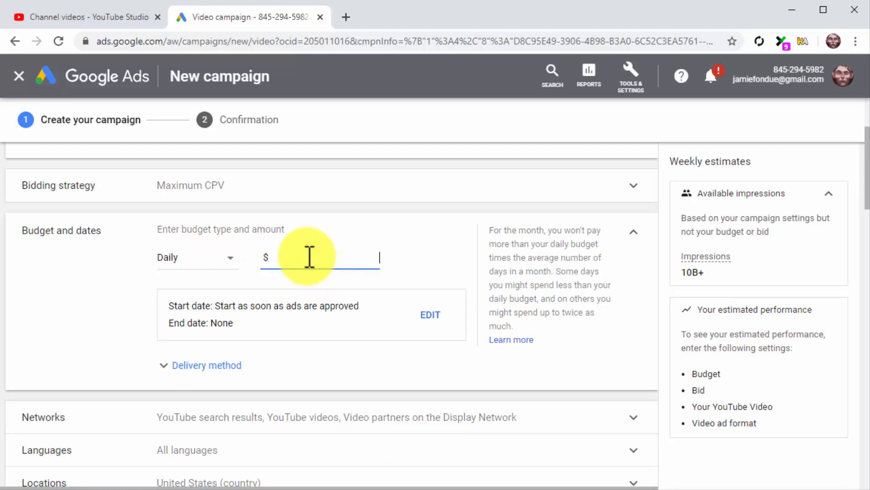
{"action": "type", "text": "5.00"}
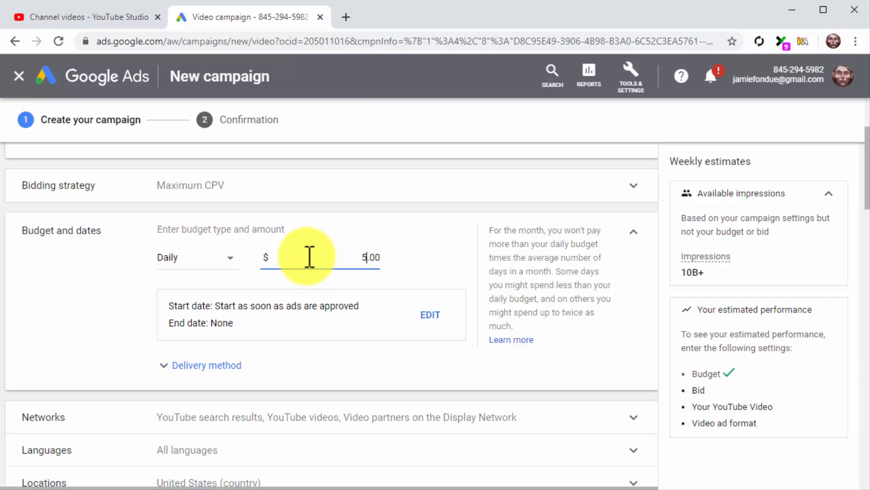
{"action": "mouse_move", "coordinate": [350, 289]}
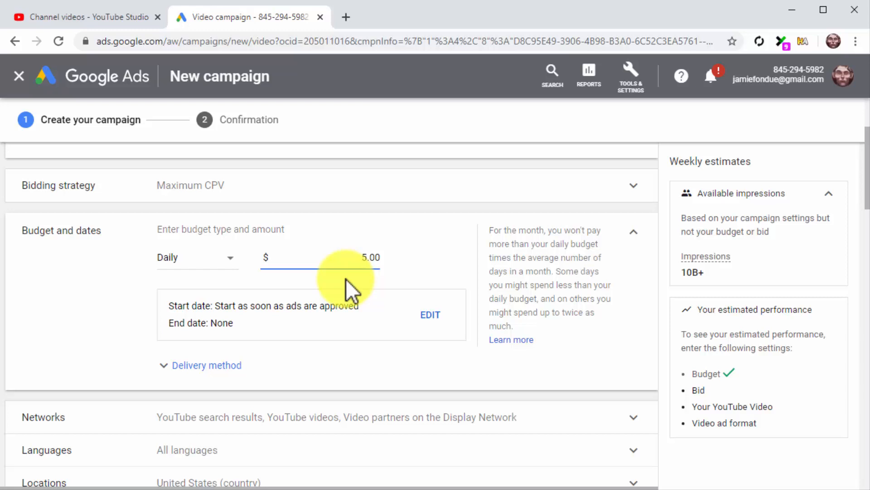
{"action": "mouse_move", "coordinate": [425, 347]}
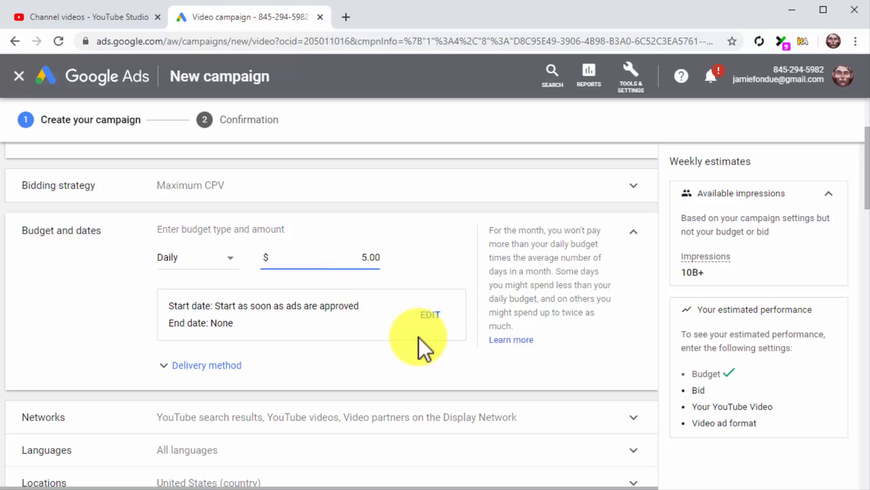
{"action": "scroll", "scroll_direction": "down", "scroll_amount": 3}
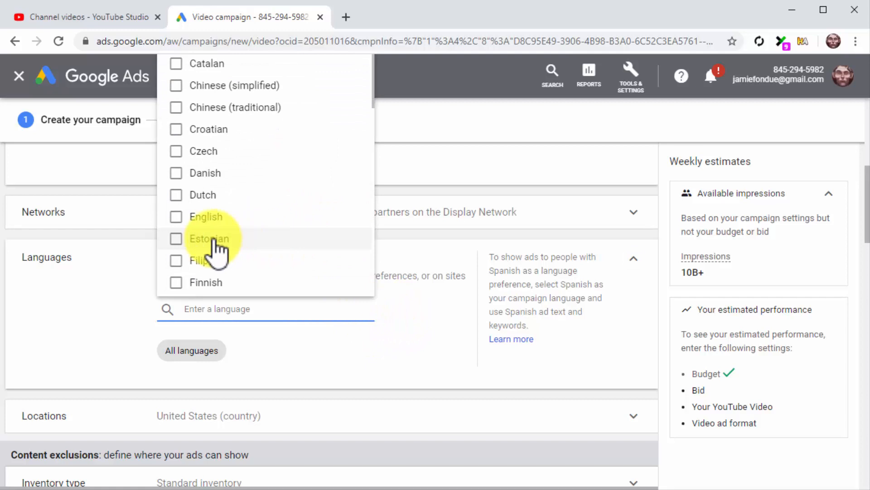
Step: Make English the campaign's only targeted language
{"action": "left_click", "coordinate": [176, 216]}
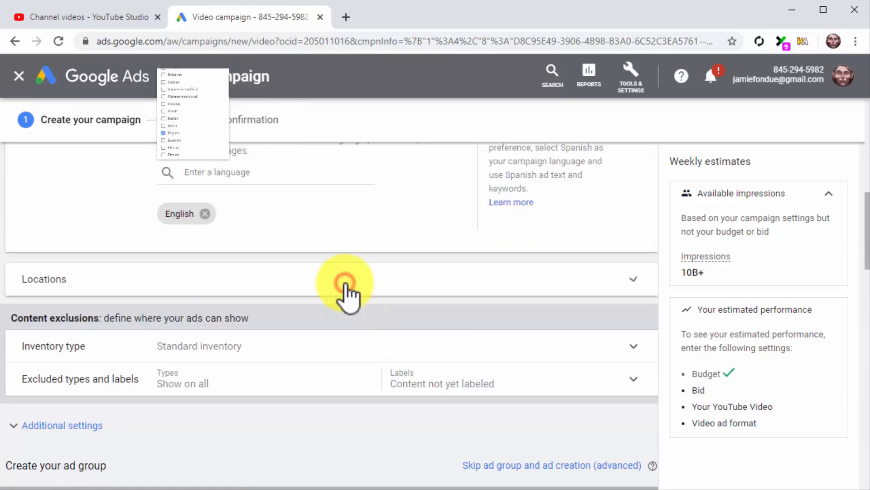
Step: Set location targeting to the United States and Canada
{"action": "left_click", "coordinate": [333, 278]}
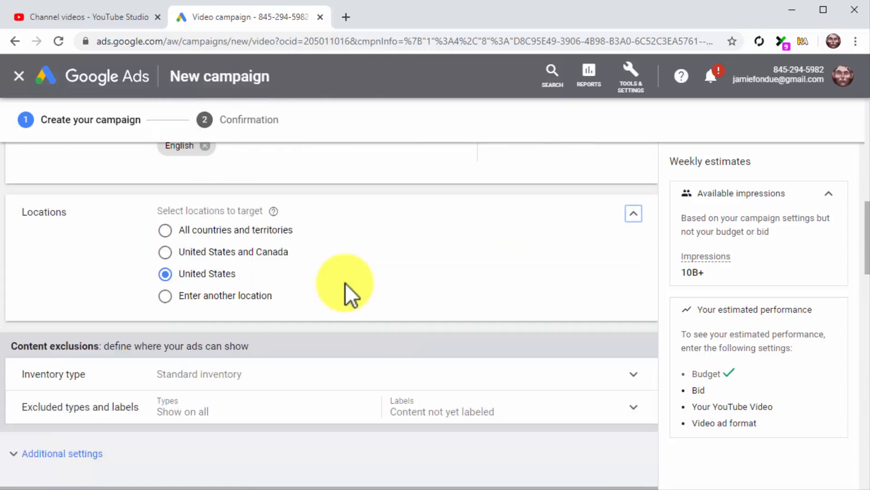
{"action": "mouse_move", "coordinate": [247, 291]}
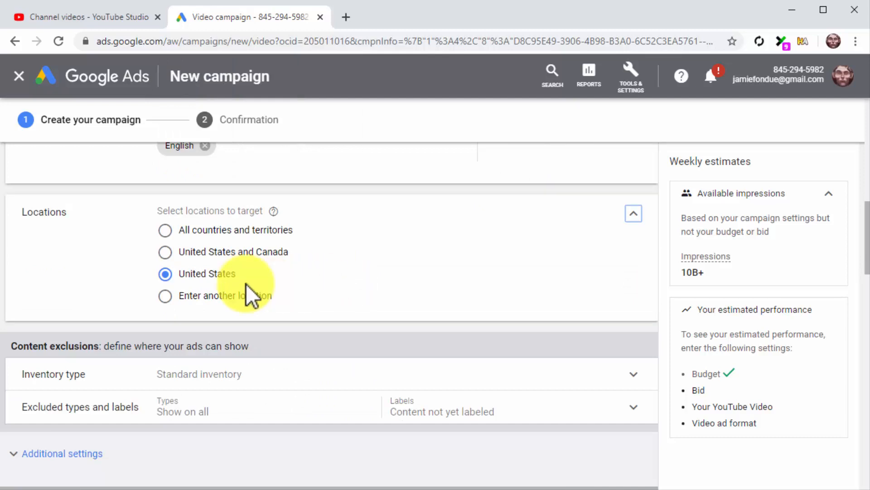
{"action": "left_click", "coordinate": [165, 251]}
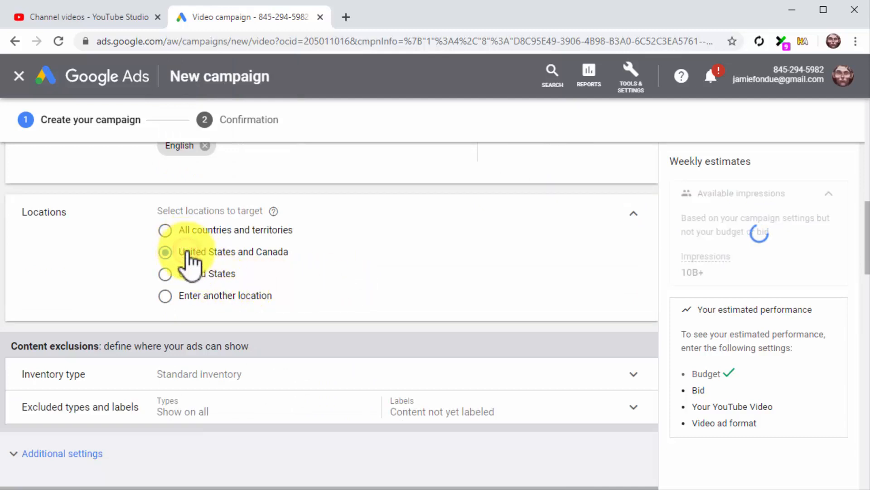
{"action": "left_click", "coordinate": [165, 251]}
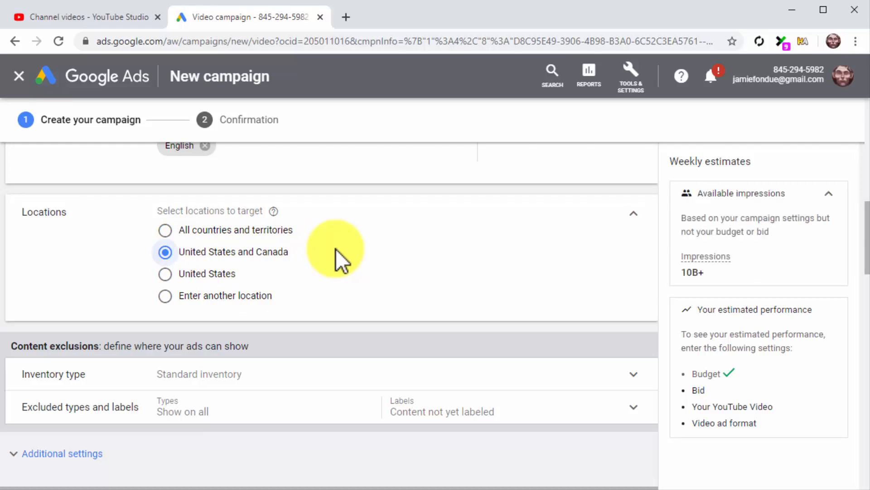
{"action": "scroll", "scroll_direction": "down", "scroll_amount": 3}
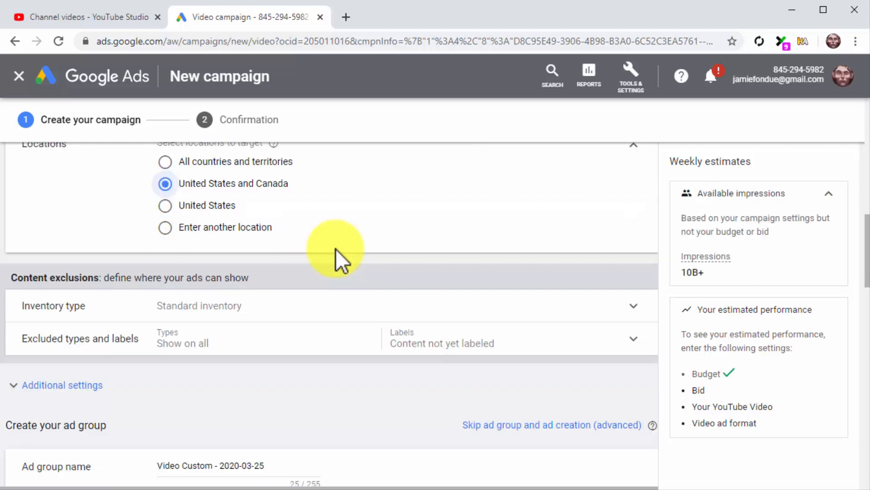
Step: Name the ad group 'Custom YT Ad Group'
{"action": "scroll", "scroll_direction": "down", "scroll_amount": 3}
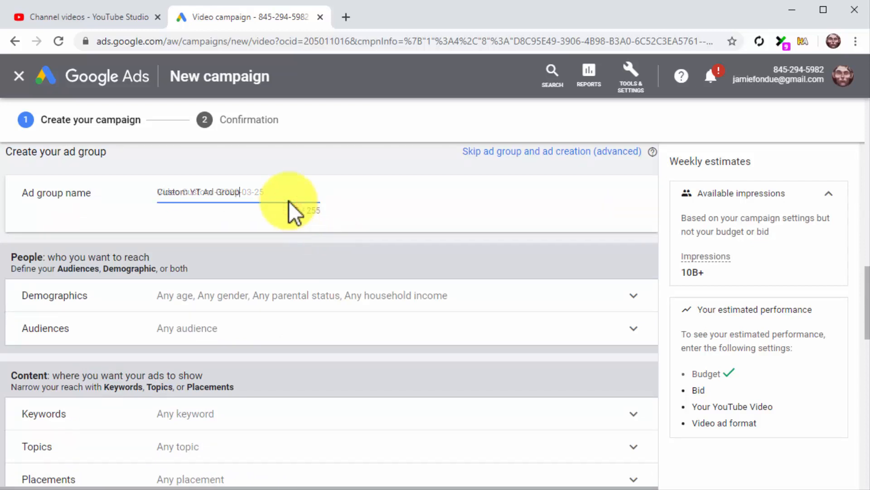
{"action": "type", "text": "Custom YT Ad Group"}
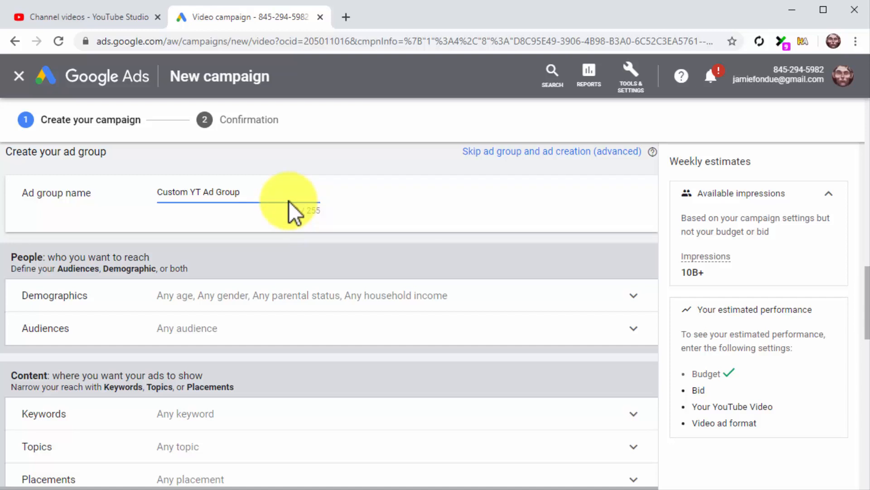
{"action": "scroll", "scroll_direction": "down", "scroll_amount": 3}
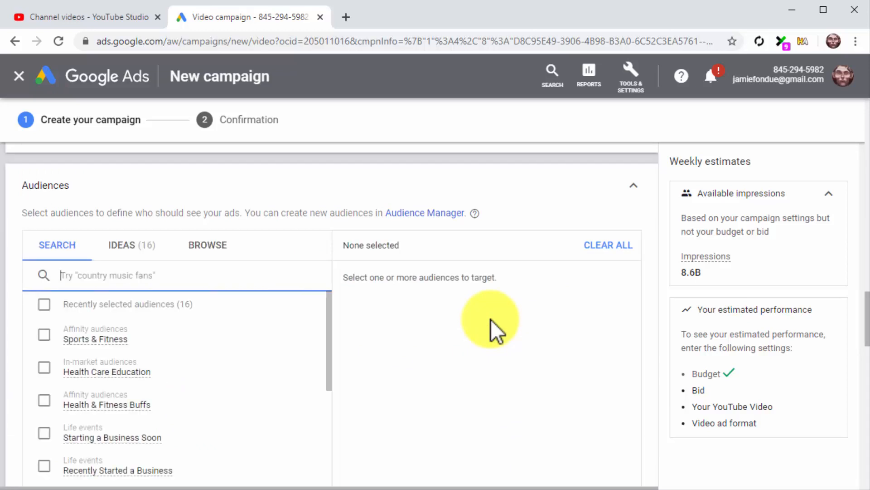
Step: Search audiences for 'health' and add the Food in-market audience to targeting
{"action": "type", "text": "h"}
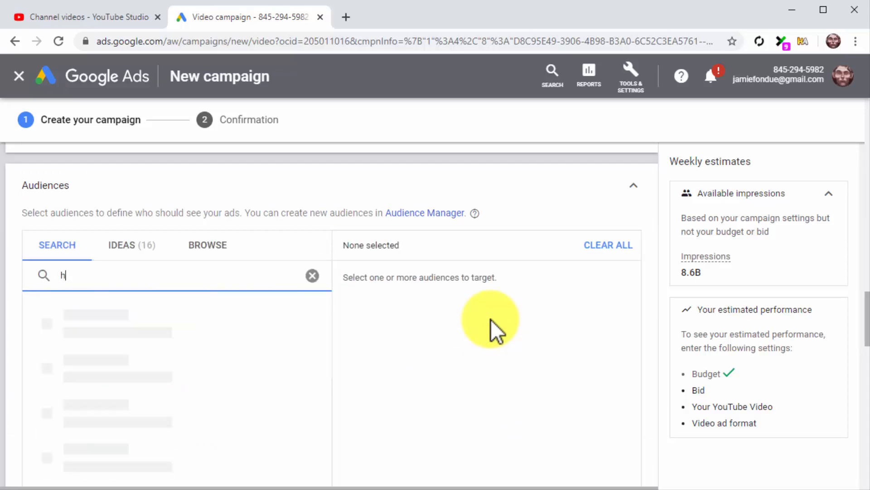
{"action": "type", "text": "ealthy"}
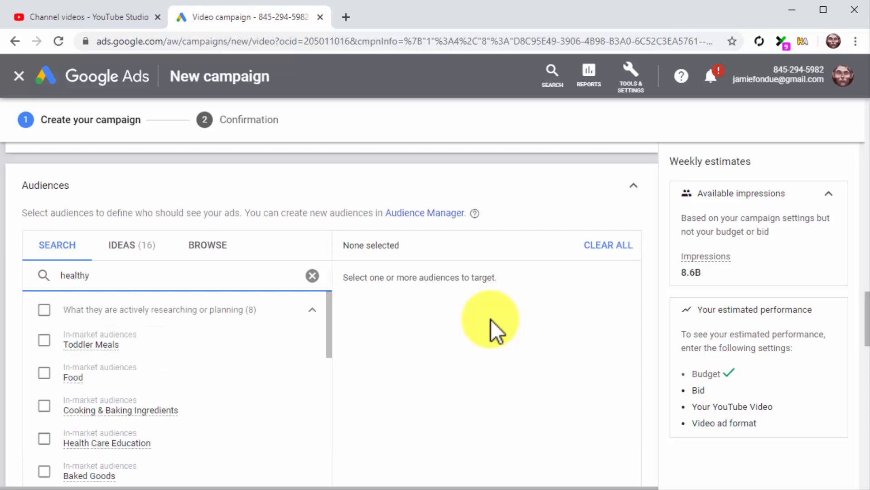
{"action": "mouse_move", "coordinate": [250, 389]}
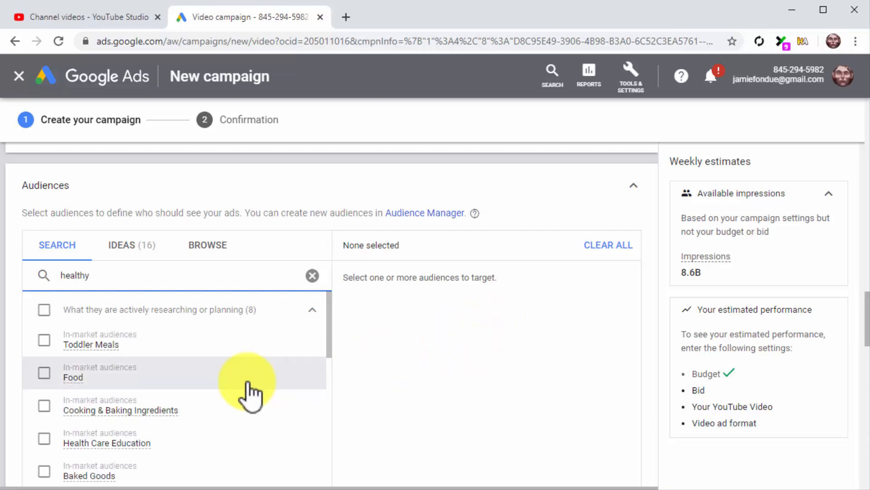
{"action": "left_click", "coordinate": [44, 372]}
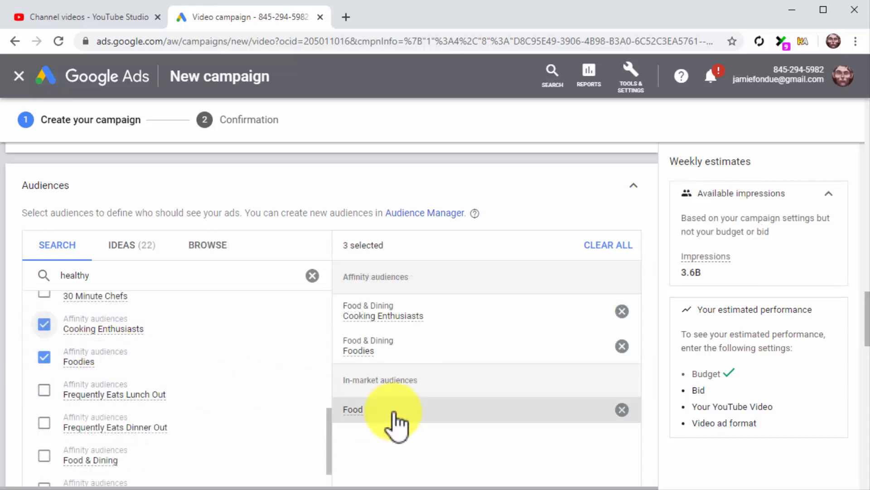
{"action": "scroll", "scroll_direction": "down", "scroll_amount": 3}
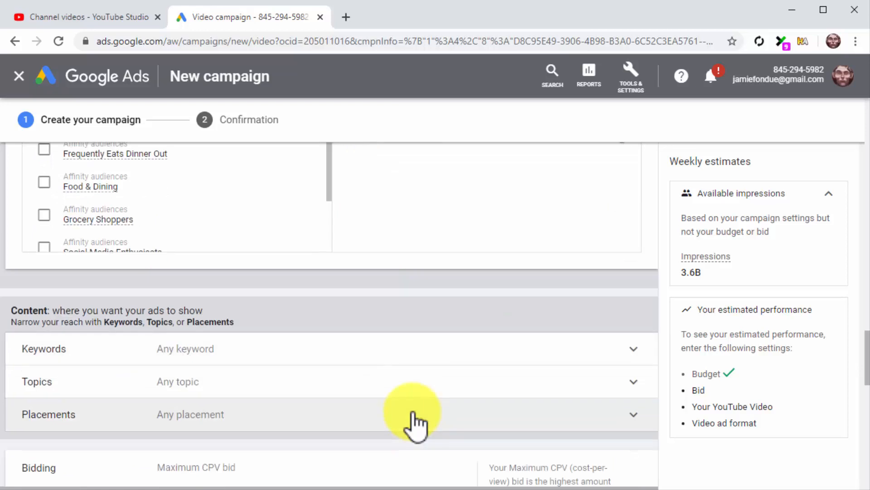
{"action": "mouse_move", "coordinate": [383, 355]}
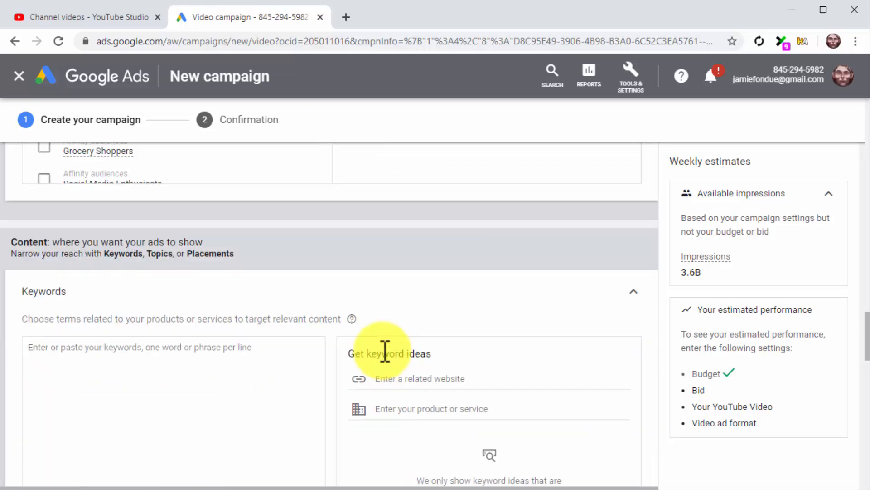
Step: Add the keywords healthy foods and healthy eating to the ad group
{"action": "type", "text": "healthy foods"}
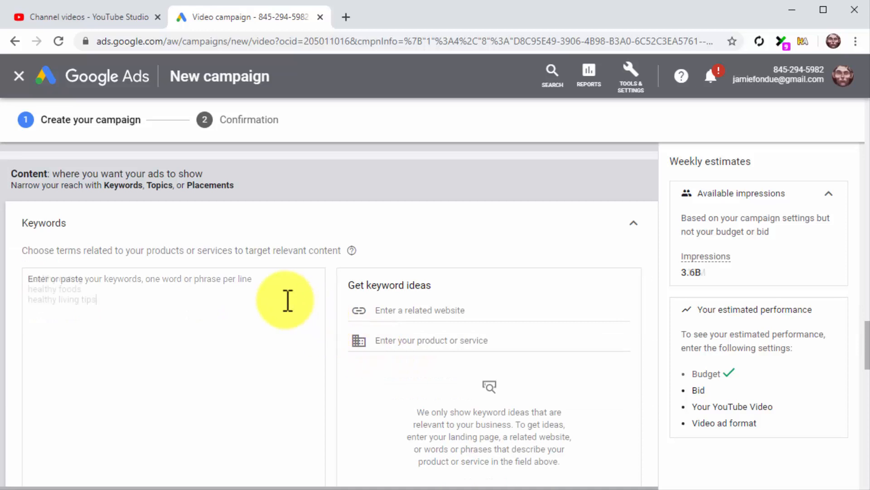
{"action": "type", "text": "healthy eating"}
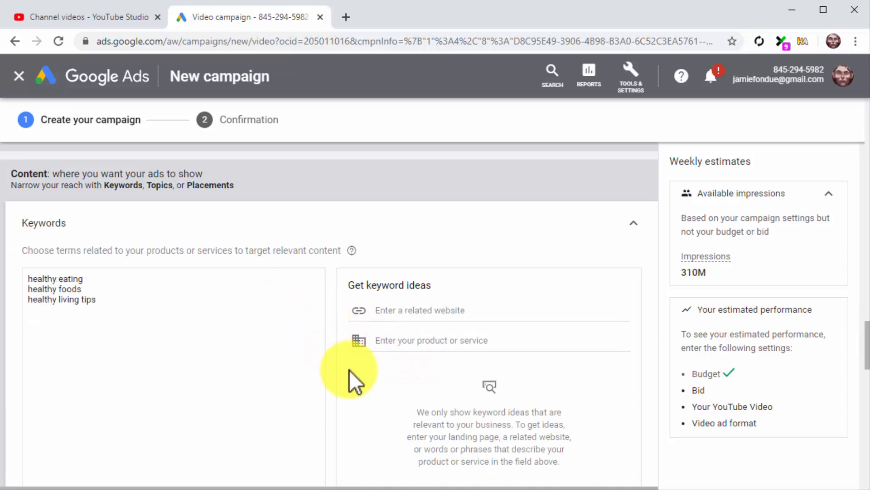
{"action": "scroll", "scroll_direction": "down", "scroll_amount": 3}
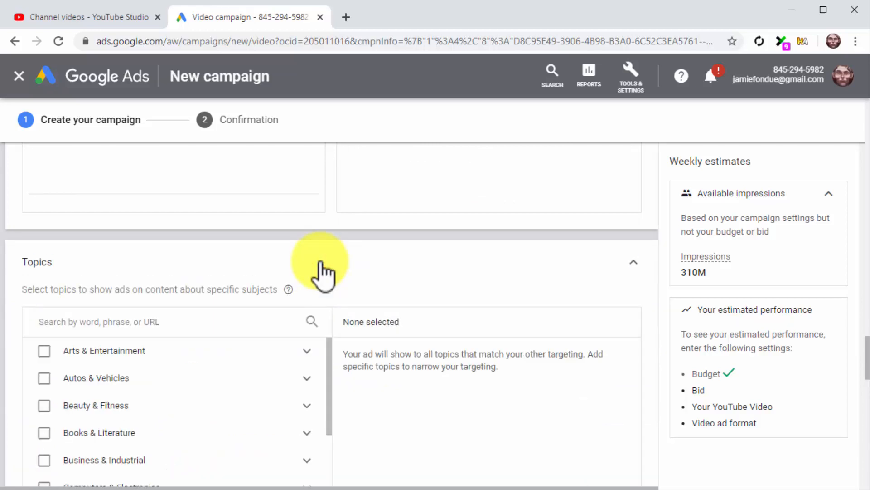
{"action": "mouse_move", "coordinate": [392, 413]}
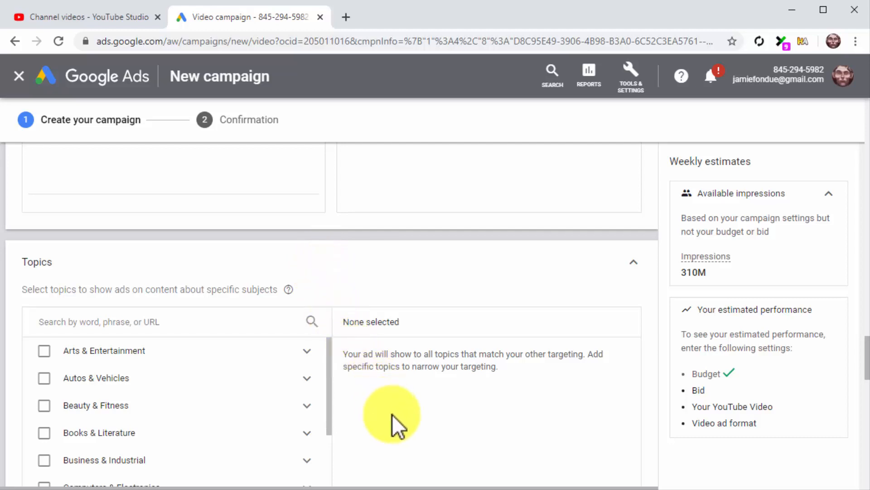
Step: Select the Health topic for the ad group's content targeting
{"action": "scroll", "scroll_direction": "down", "scroll_amount": 3}
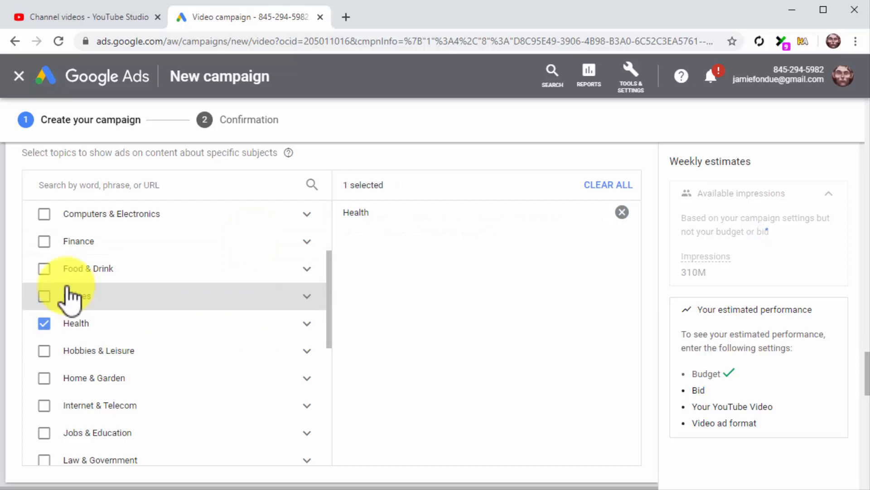
{"action": "left_click", "coordinate": [43, 268]}
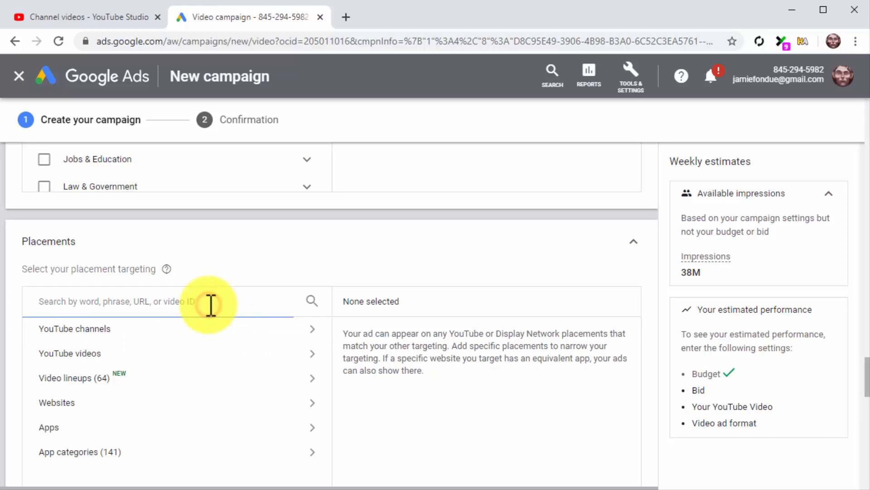
{"action": "type", "text": "healthy eatin"}
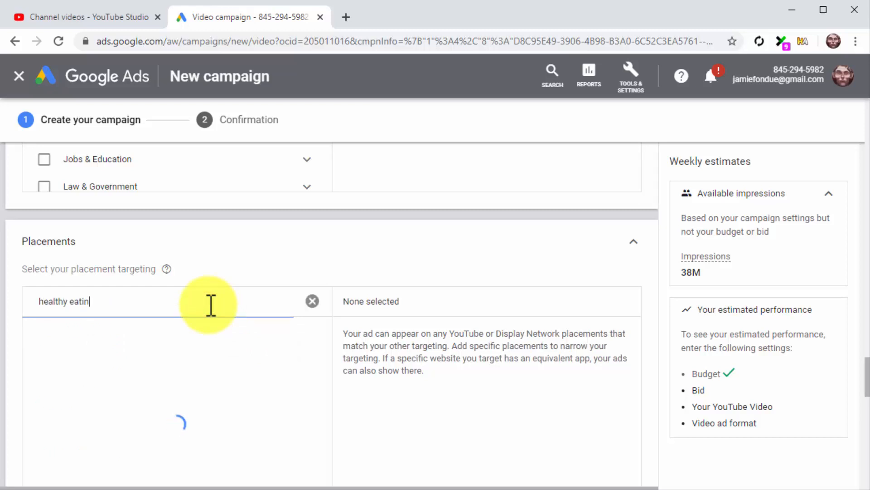
{"action": "type", "text": "g"}
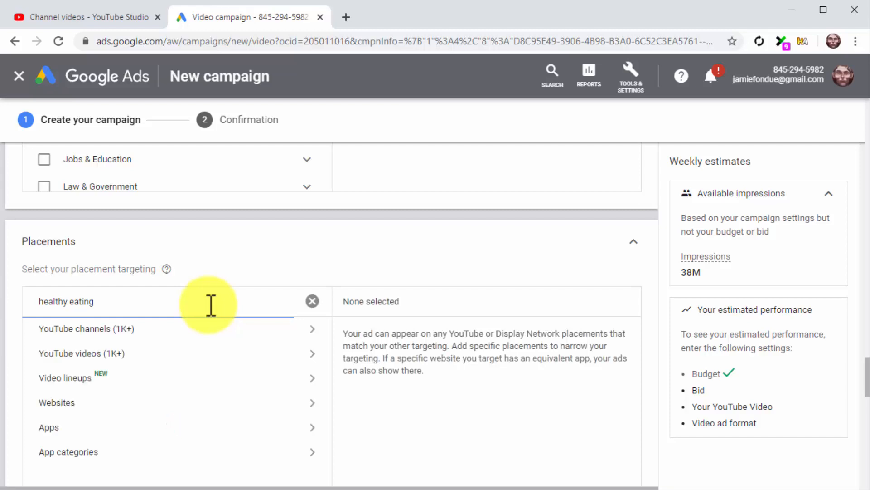
{"action": "left_click", "coordinate": [87, 328]}
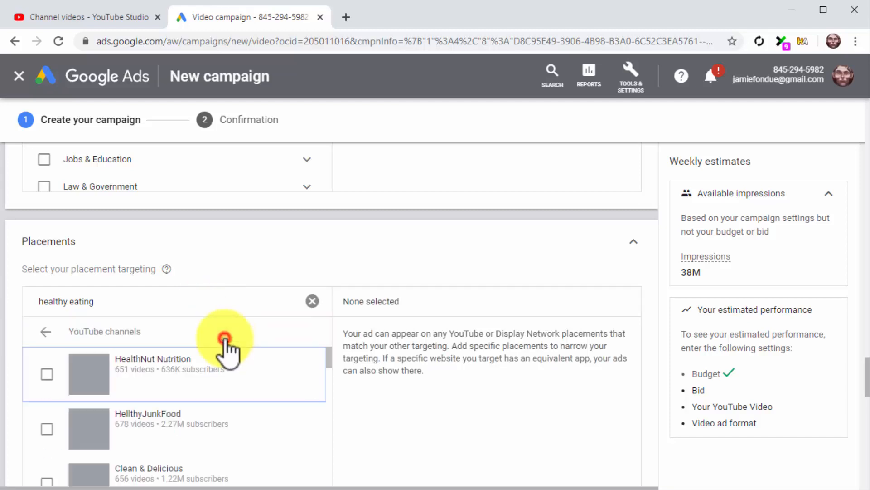
{"action": "scroll", "scroll_direction": "down", "scroll_amount": 3}
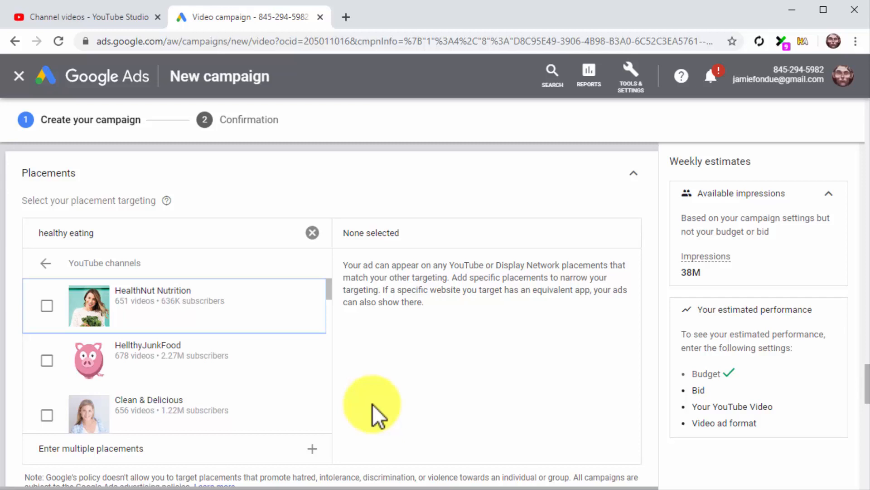
{"action": "mouse_move", "coordinate": [313, 232]}
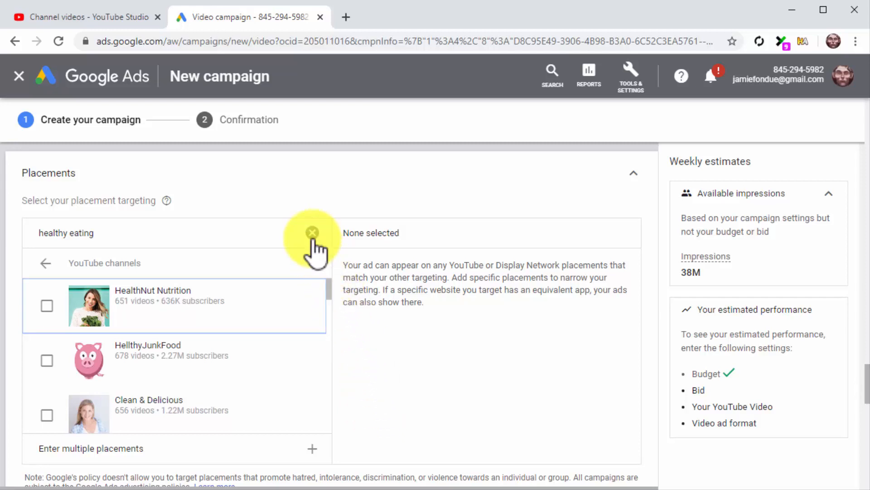
{"action": "left_click", "coordinate": [312, 231]}
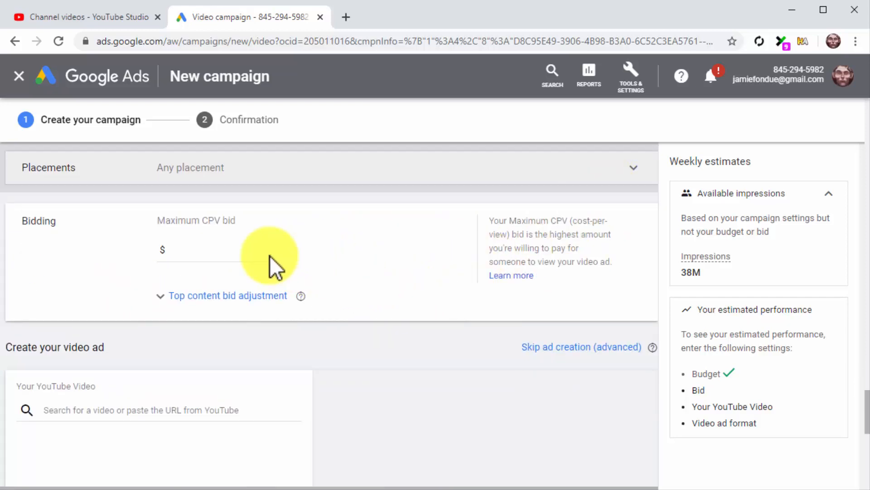
Step: Enter a maximum CPV bid of $0.50 for the ad group
{"action": "left_click", "coordinate": [222, 250]}
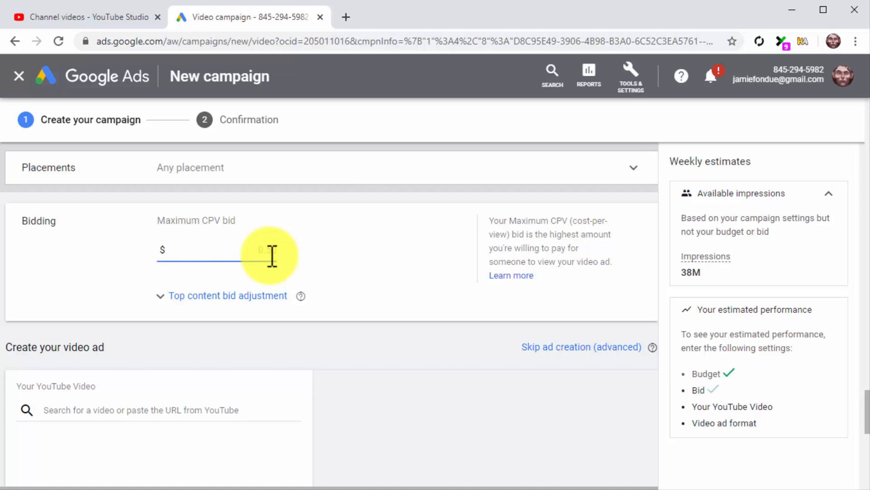
{"action": "type", "text": "0.50"}
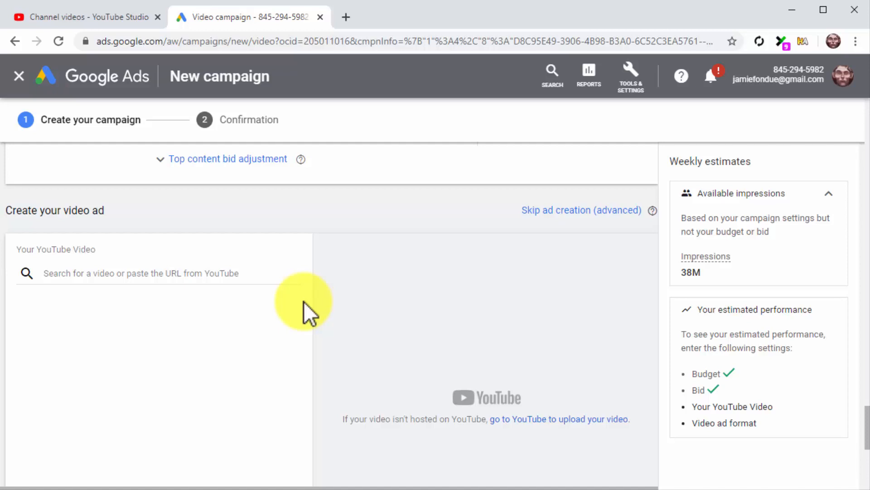
{"action": "left_click", "coordinate": [159, 273]}
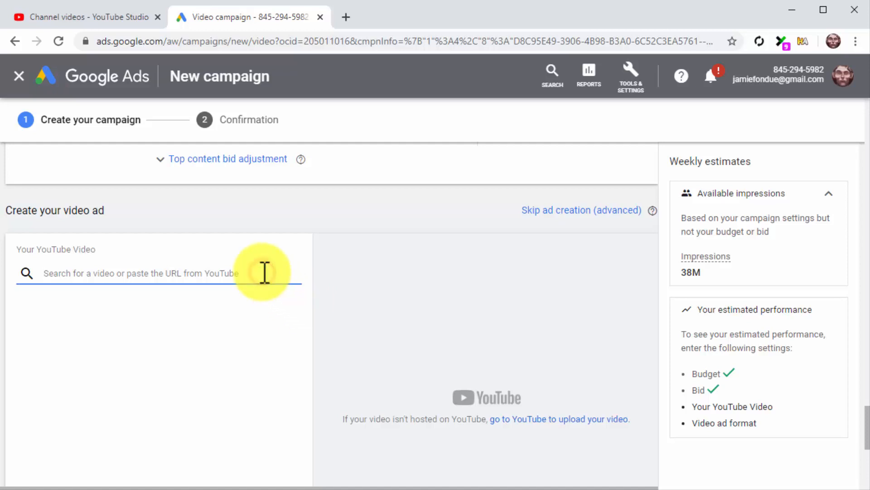
{"action": "type", "text": "https://youtu.be/VIjfqRu8LPI"}
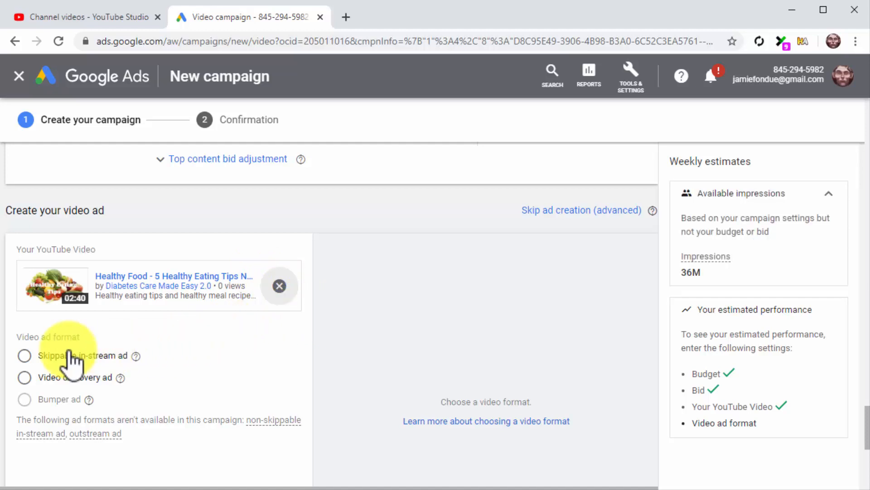
{"action": "left_click", "coordinate": [24, 356]}
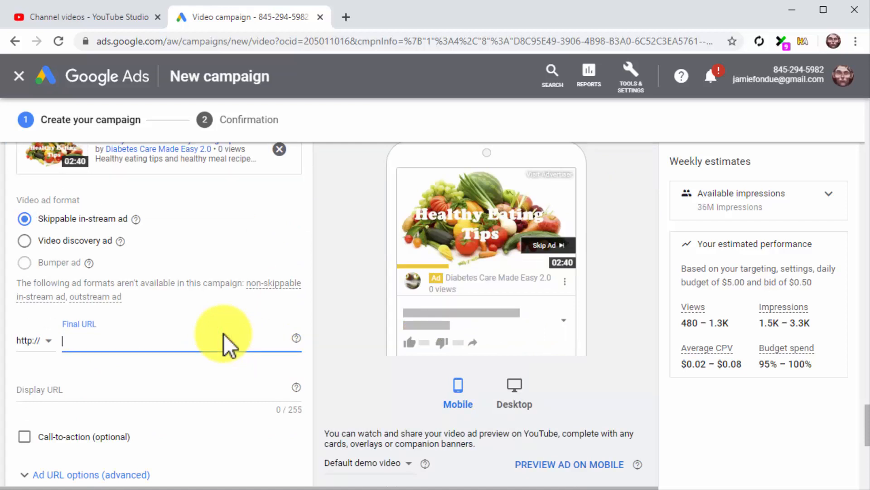
Step: Point the ad URLs to diabetescaremadeeasy.com/shop/crazy-healthy-foods and name it 'Custom YT Ad'
{"action": "type", "text": "diabetescaremadeeasy.com/shop/crazy-healthy-foods"}
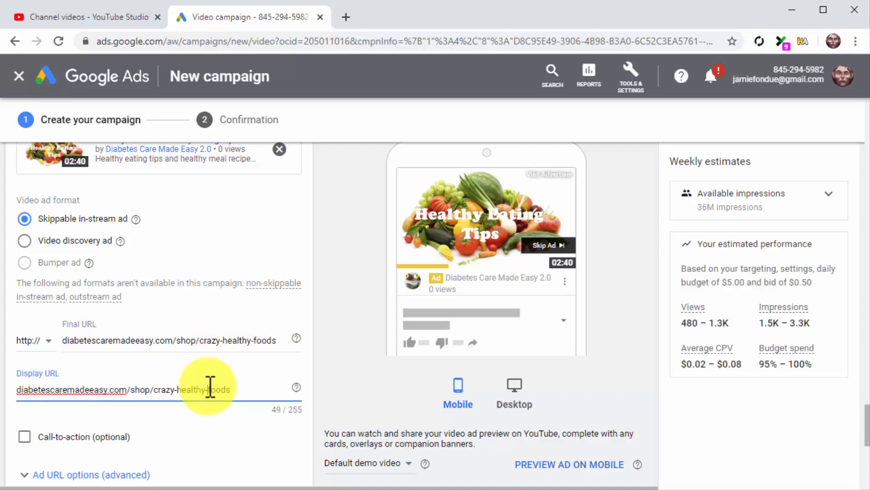
{"action": "scroll", "scroll_direction": "down", "scroll_amount": 3}
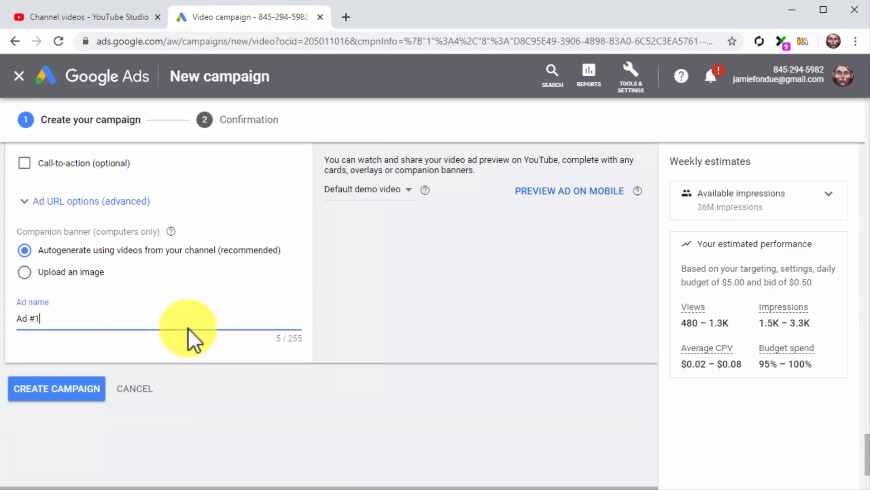
{"action": "type", "text": "Custom YT Ad"}
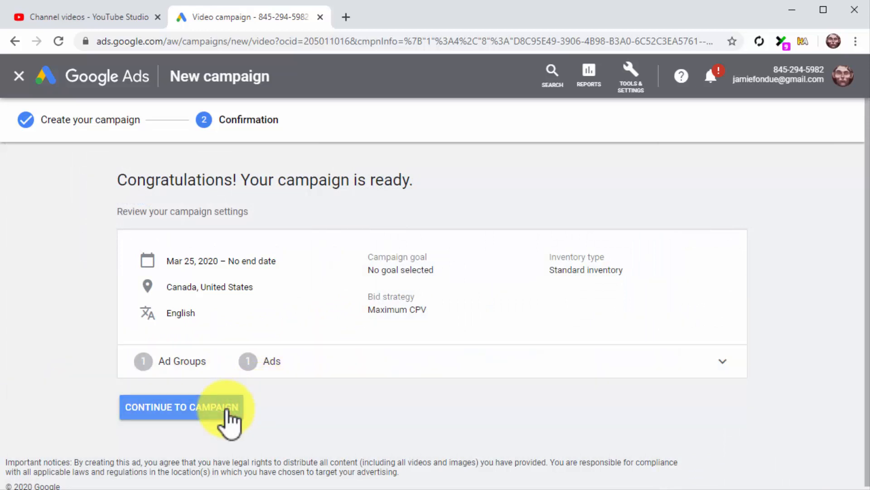
Step: Continue to the new campaign's overview listing the Custom YT Ad Group
{"action": "left_click", "coordinate": [182, 407]}
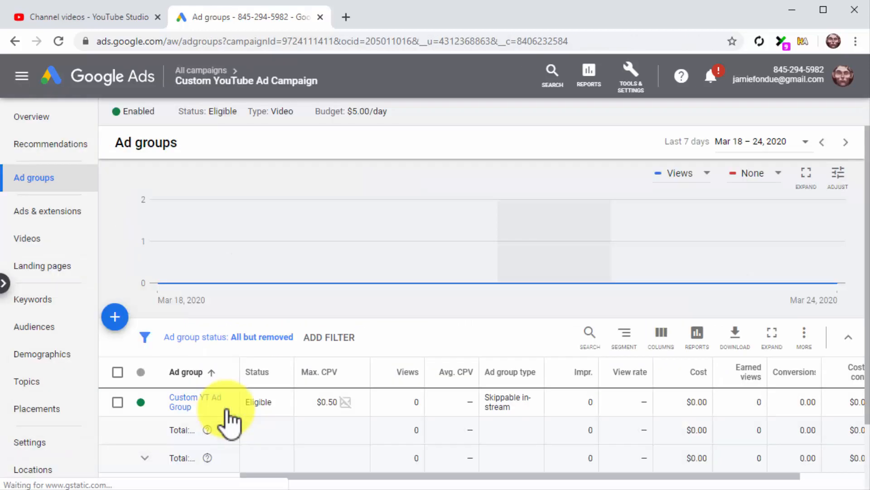